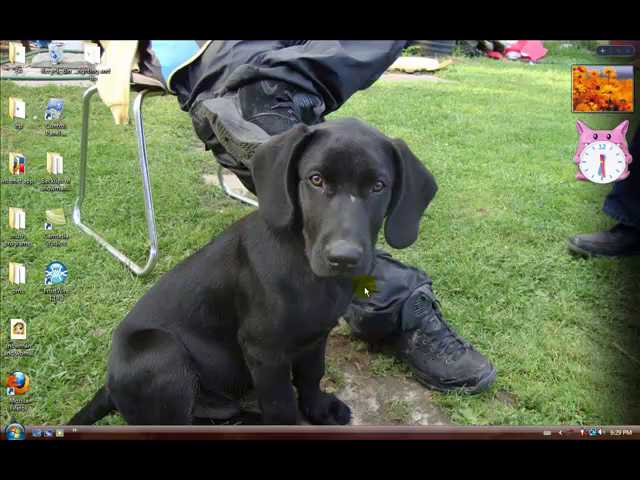
mouse_move(424, 368)
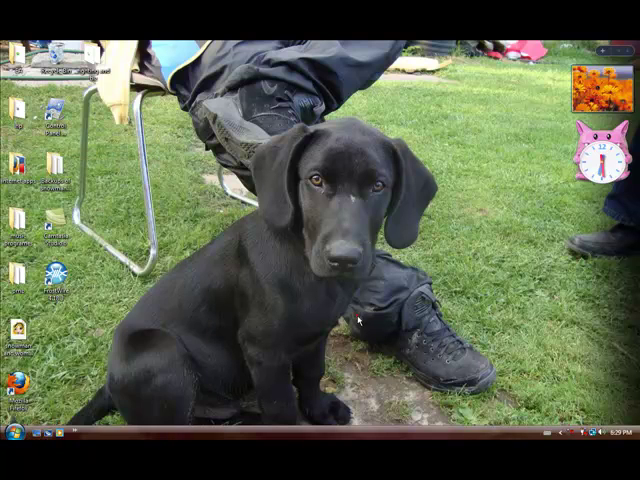
Go from the Start menu through Control Panel and Appearance and Personalization to Personalization.
click(11, 432)
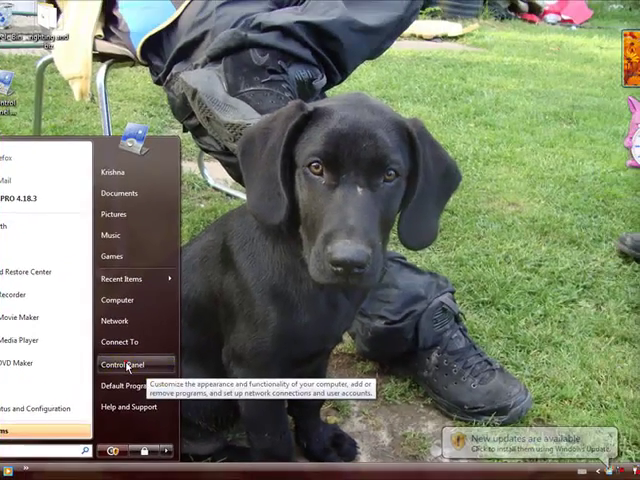
click(123, 364)
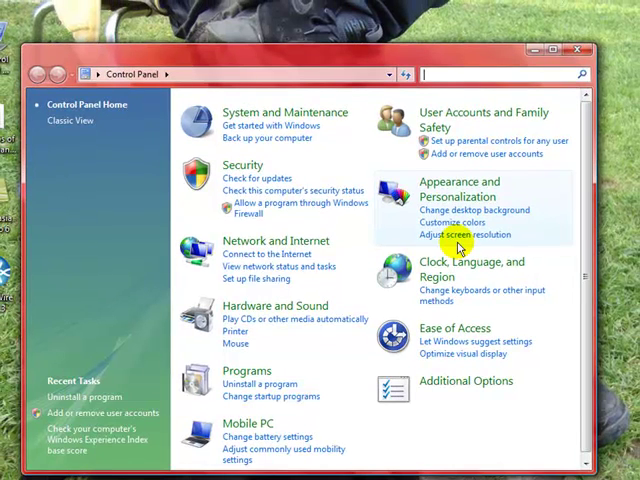
mouse_move(455, 190)
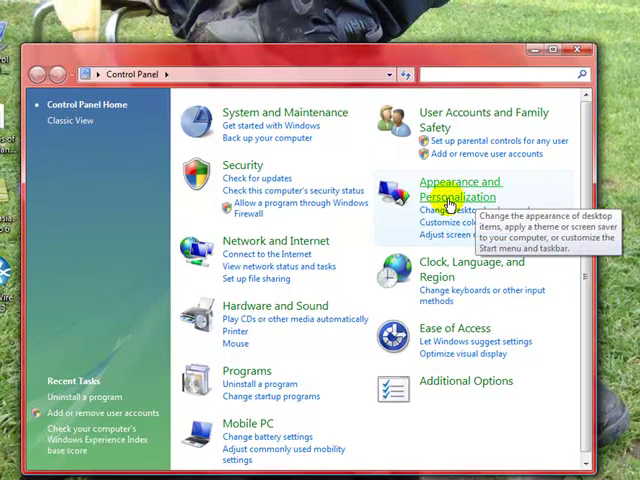
click(455, 188)
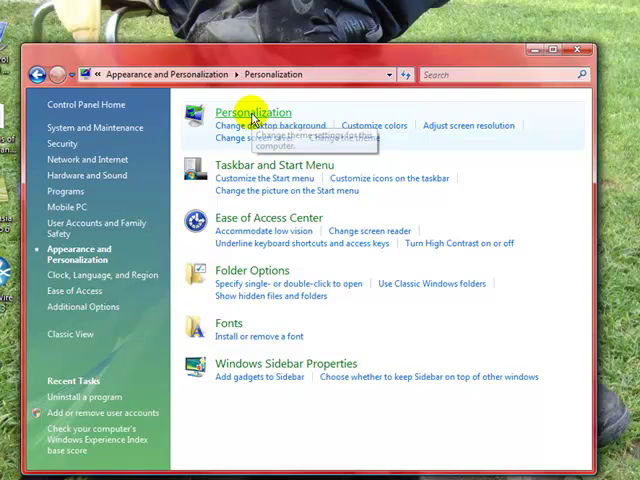
click(251, 111)
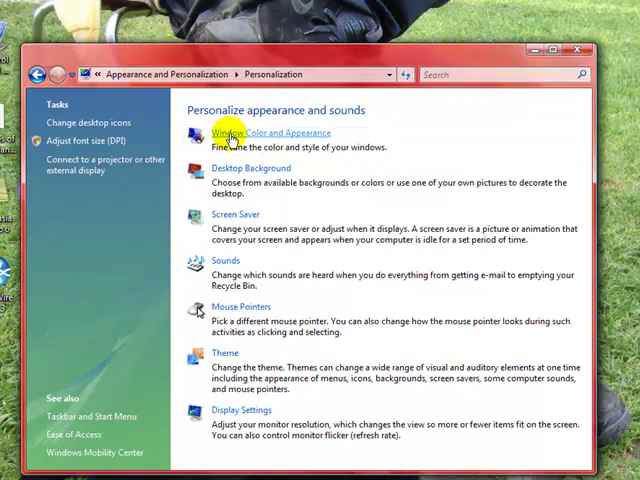
mouse_move(218, 465)
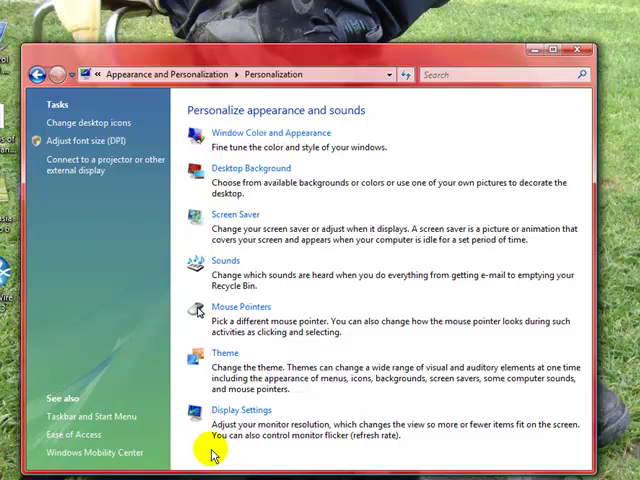
mouse_move(245, 136)
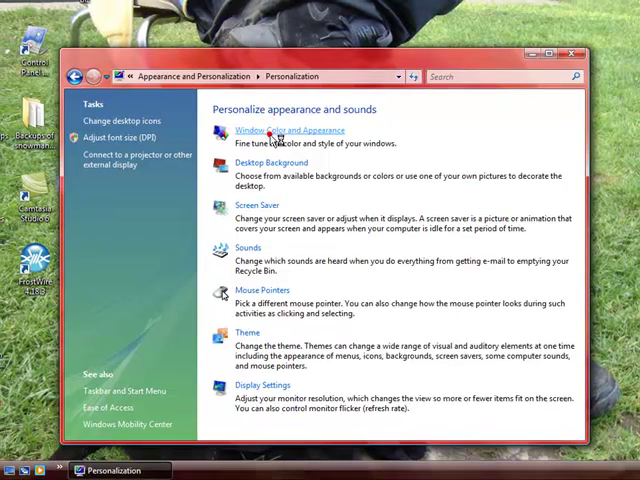
In Window Color and Appearance, pick Red, raise the colour intensity, and show the colour mixer.
click(291, 130)
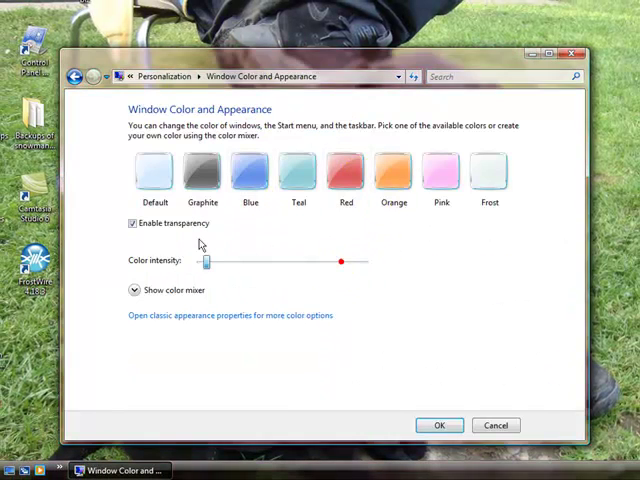
click(393, 172)
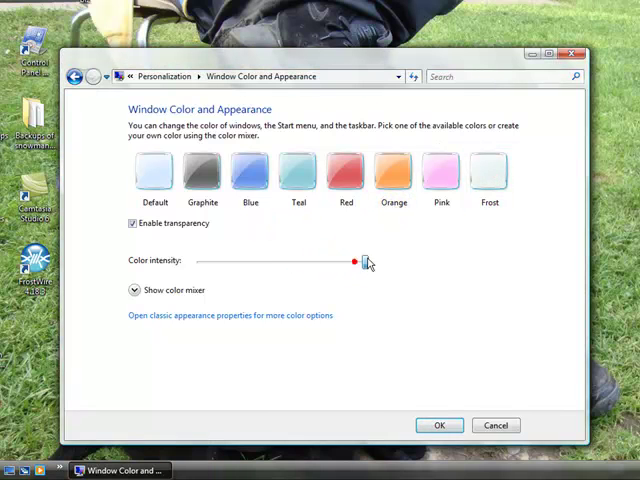
drag(354, 261, 364, 261)
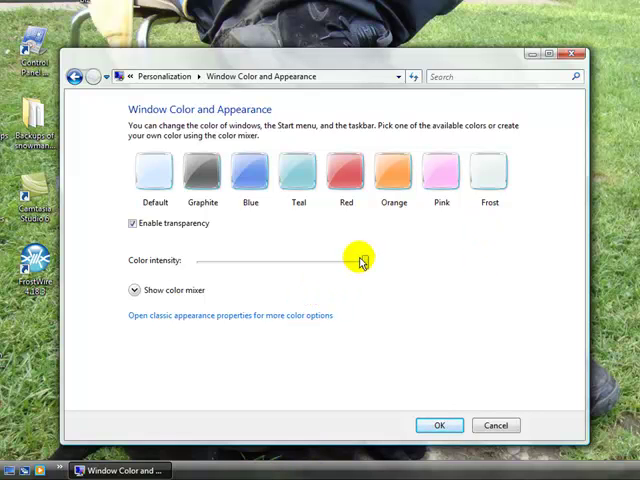
click(407, 170)
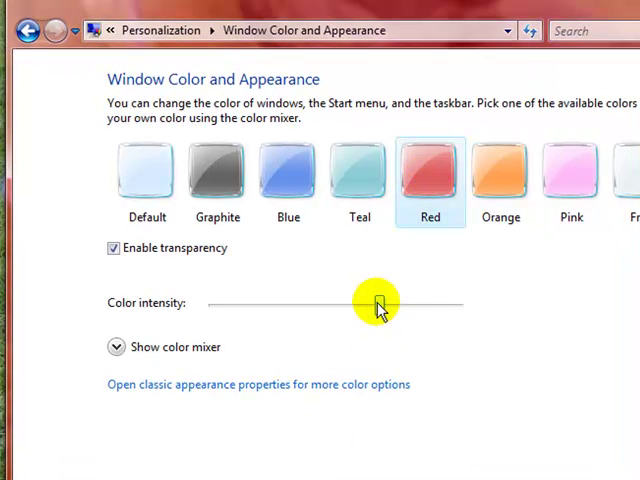
drag(378, 304, 445, 304)
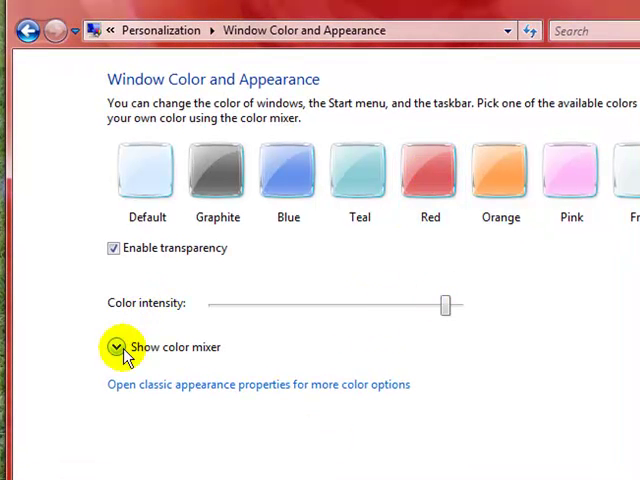
click(116, 347)
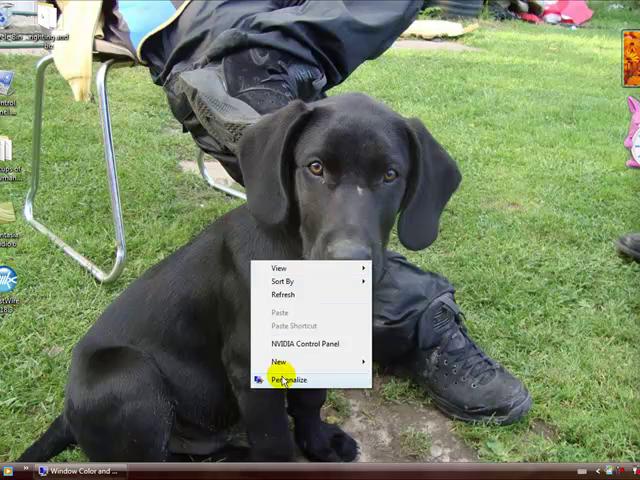
Reopen Personalization via the desktop Personalize option and go to Desktop Background.
click(285, 378)
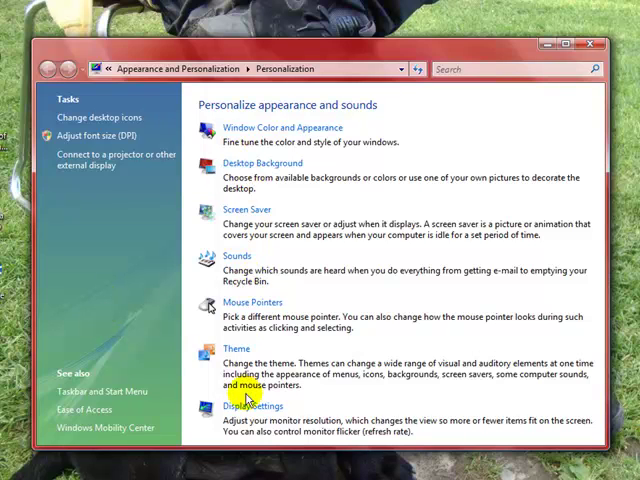
mouse_move(243, 435)
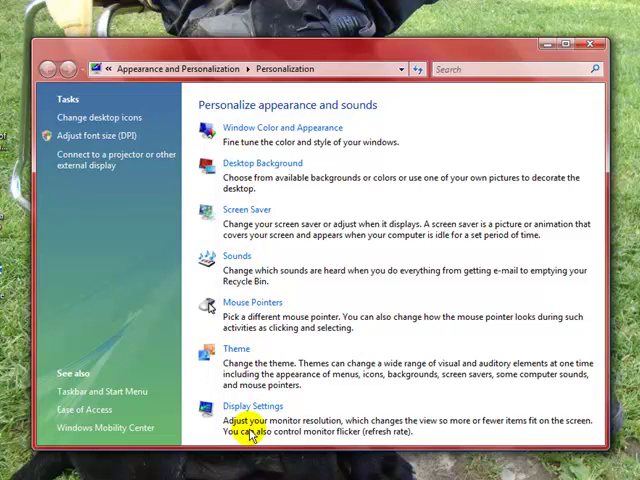
mouse_move(517, 172)
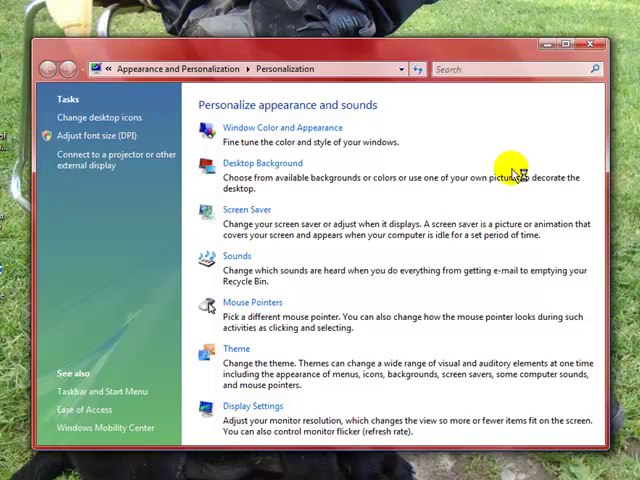
mouse_move(457, 111)
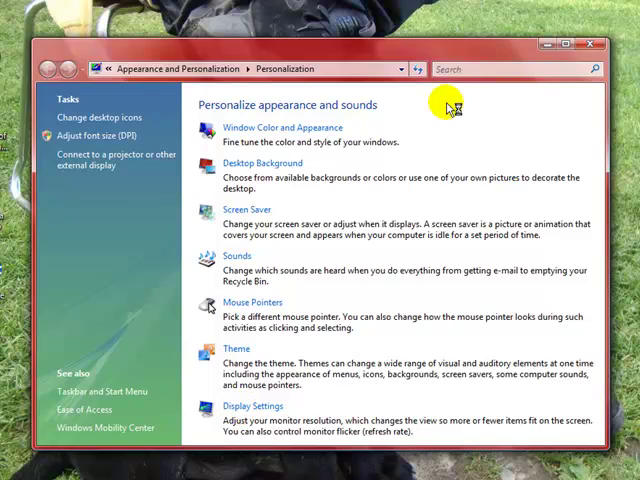
click(253, 406)
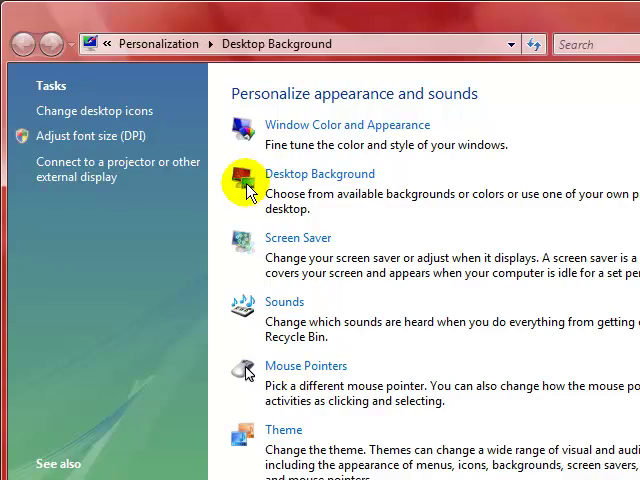
click(319, 173)
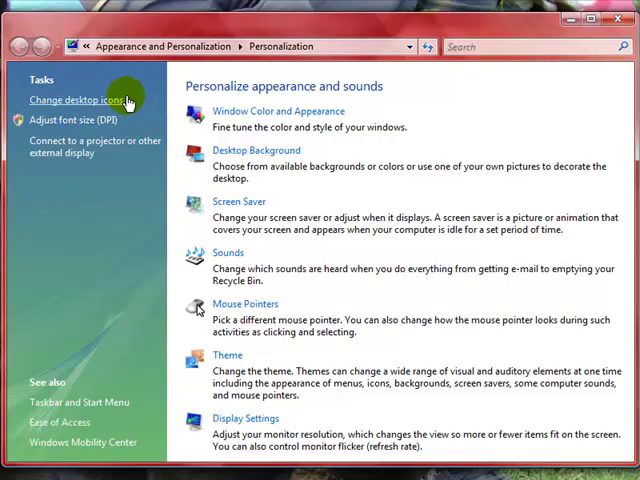
mouse_move(426, 115)
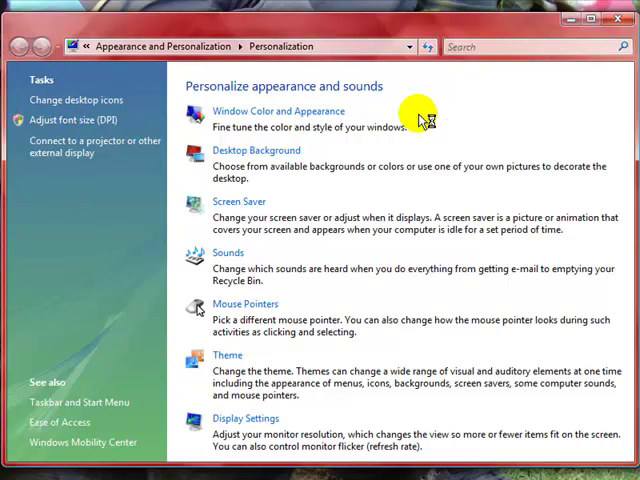
Restore down the Personalization window so the desktop shows behind it.
click(592, 17)
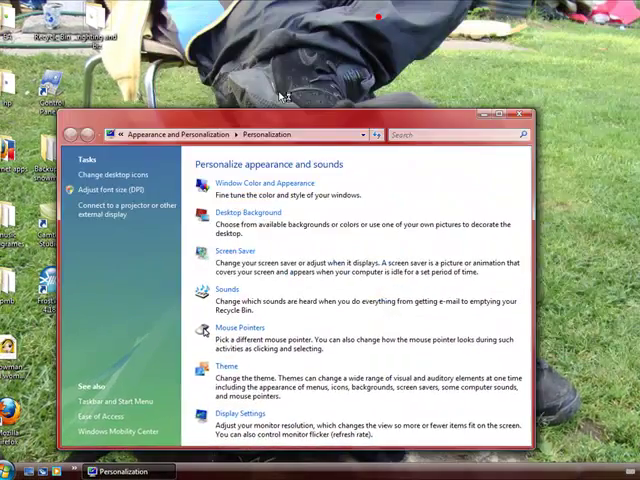